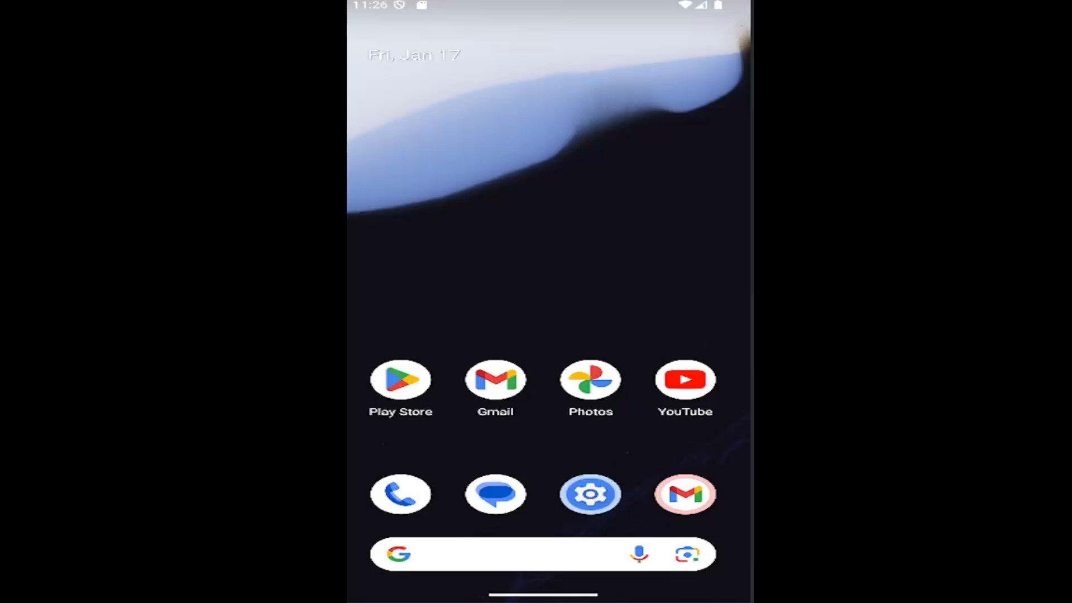
mouse_move(629, 167)
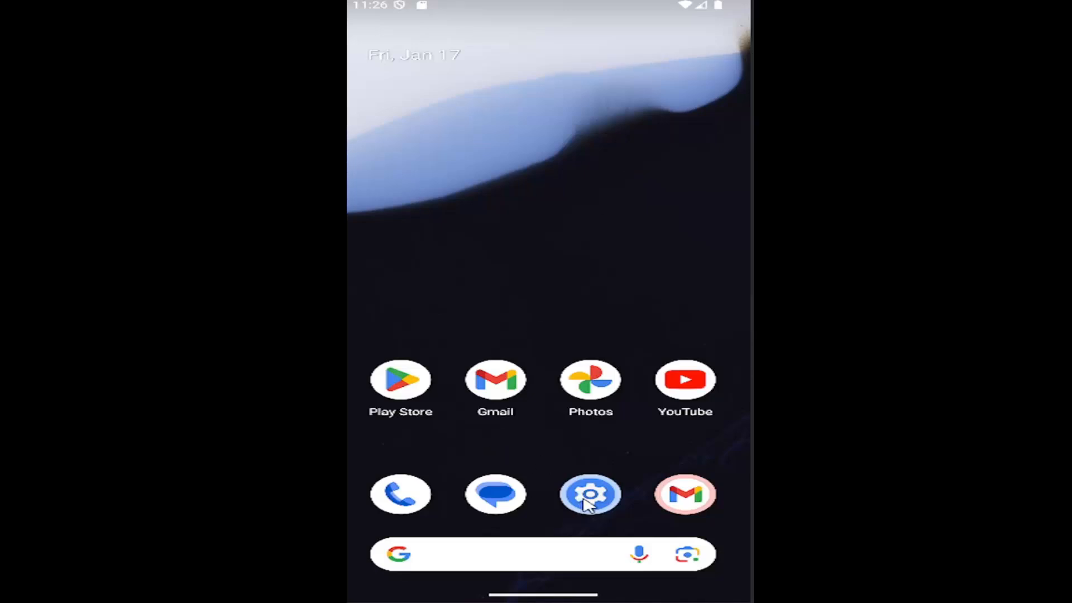
Launch Settings from the home screen gear icon and go to the Apps page.
click(590, 495)
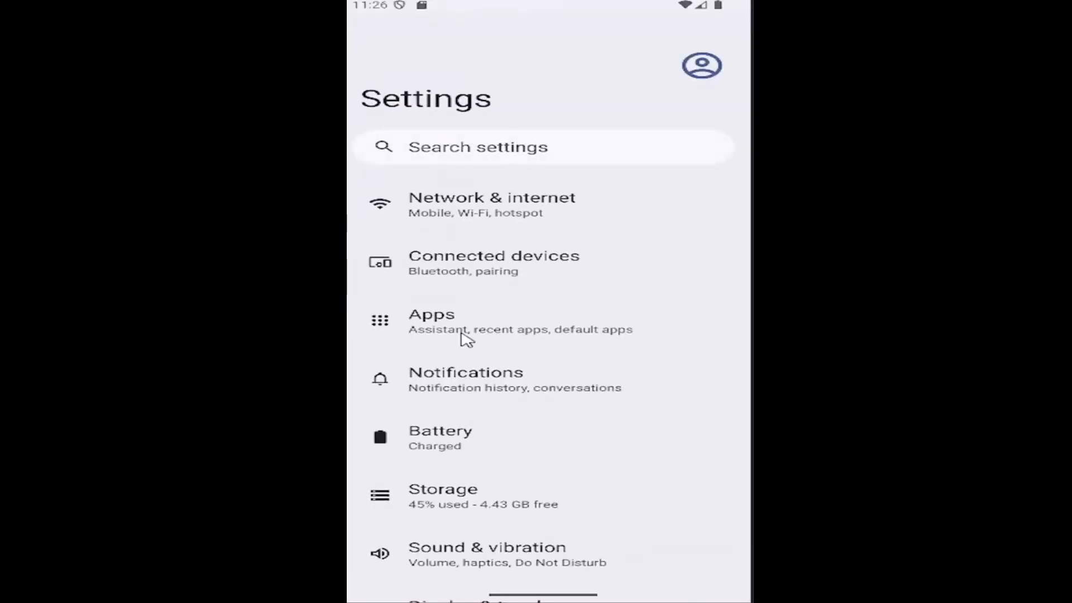
click(450, 332)
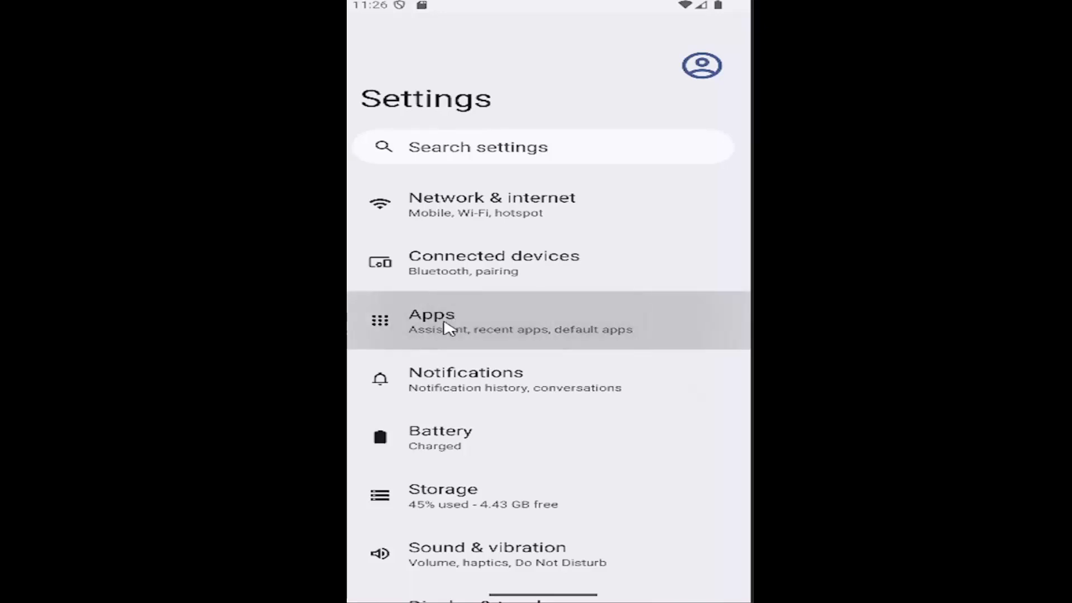
click(442, 329)
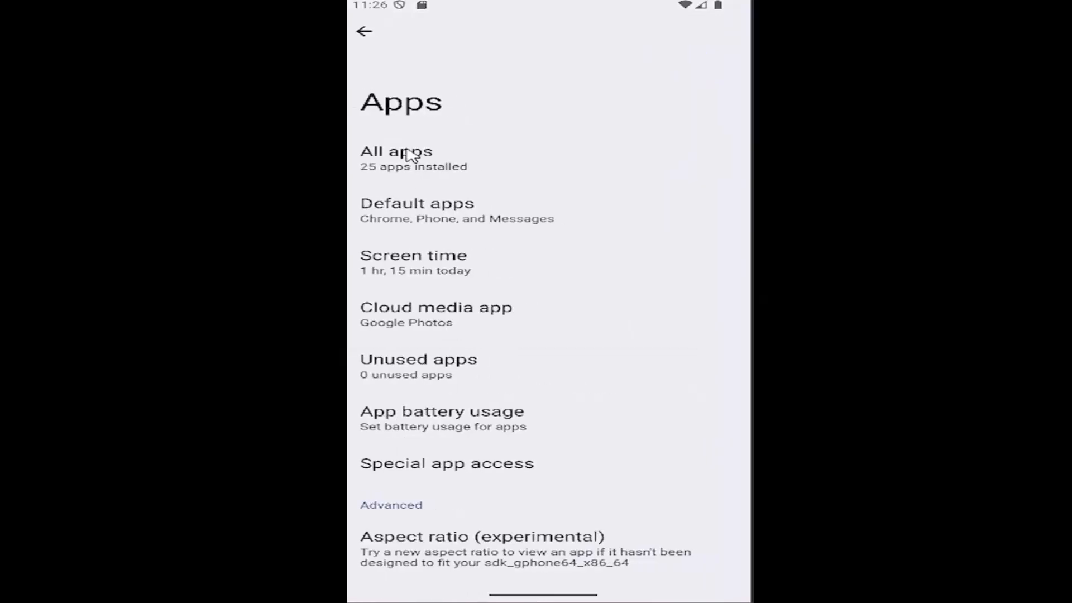
mouse_move(427, 170)
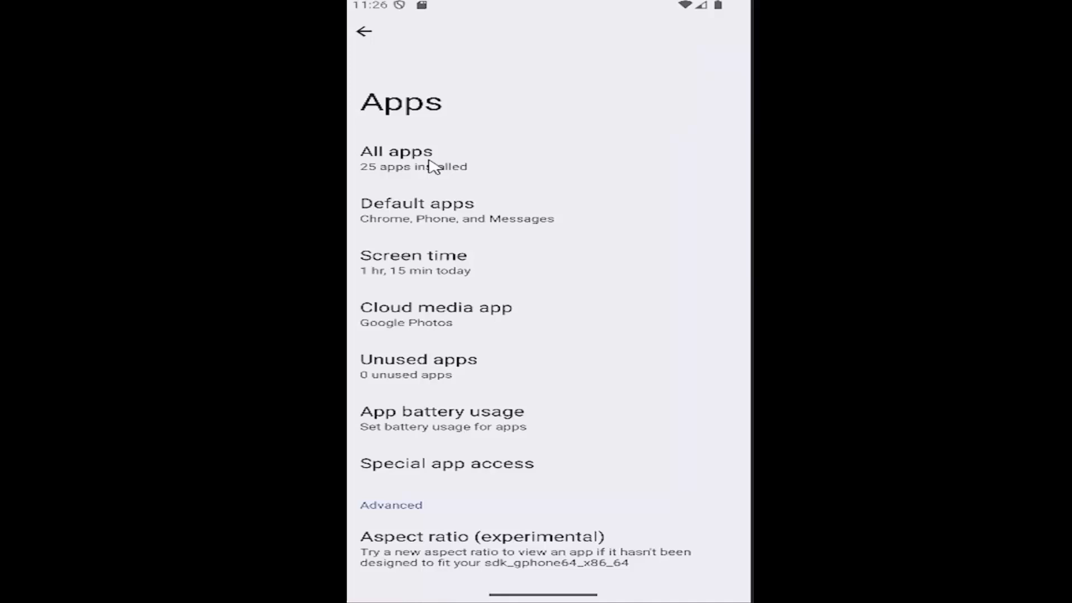
Show the All apps list of installed apps with their storage sizes.
click(395, 151)
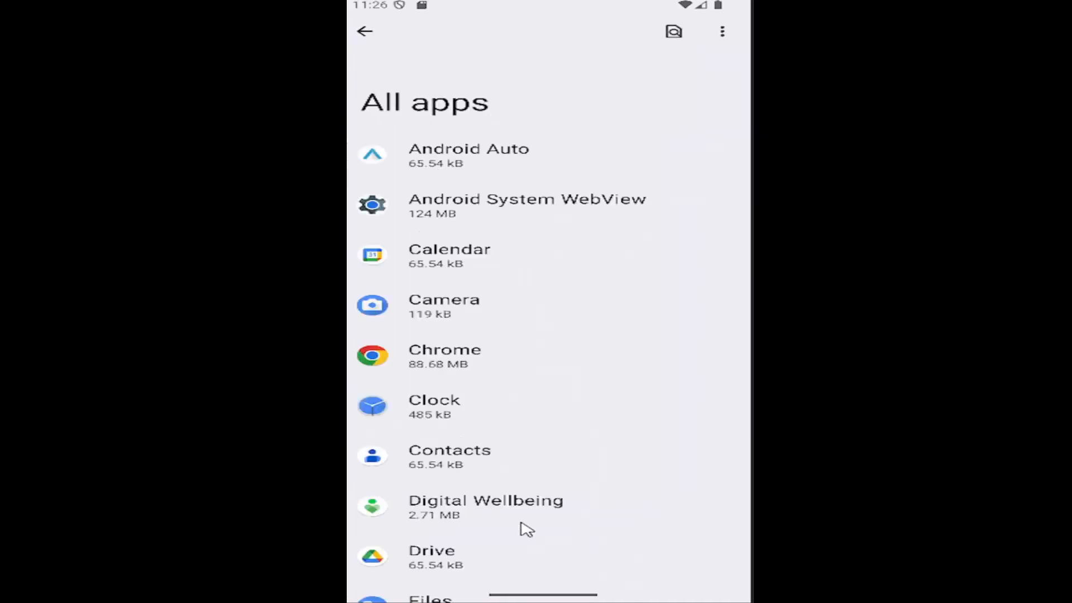
mouse_move(673, 32)
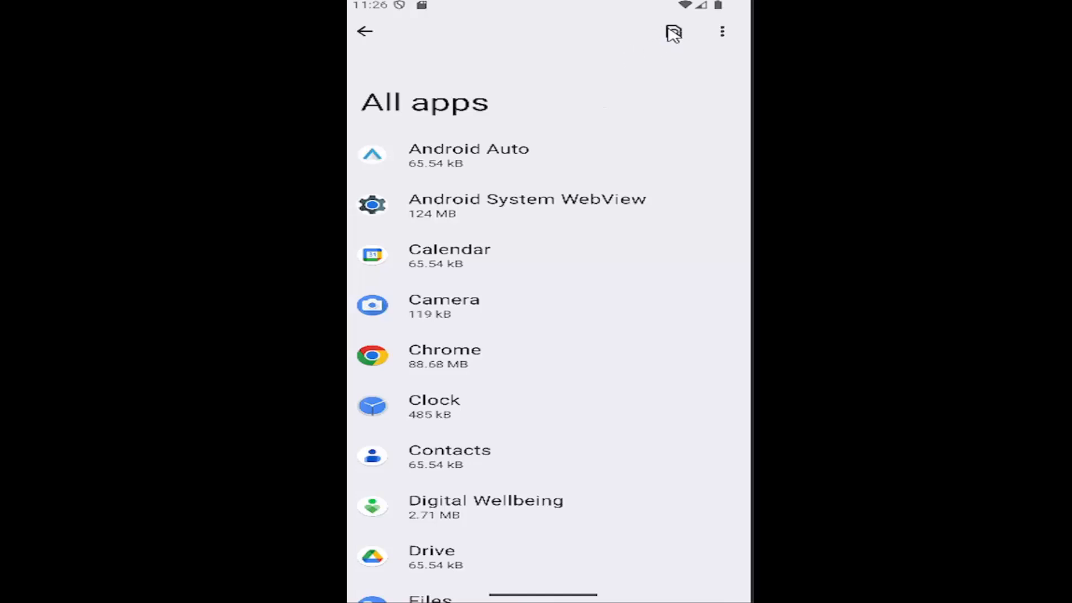
mouse_move(449, 480)
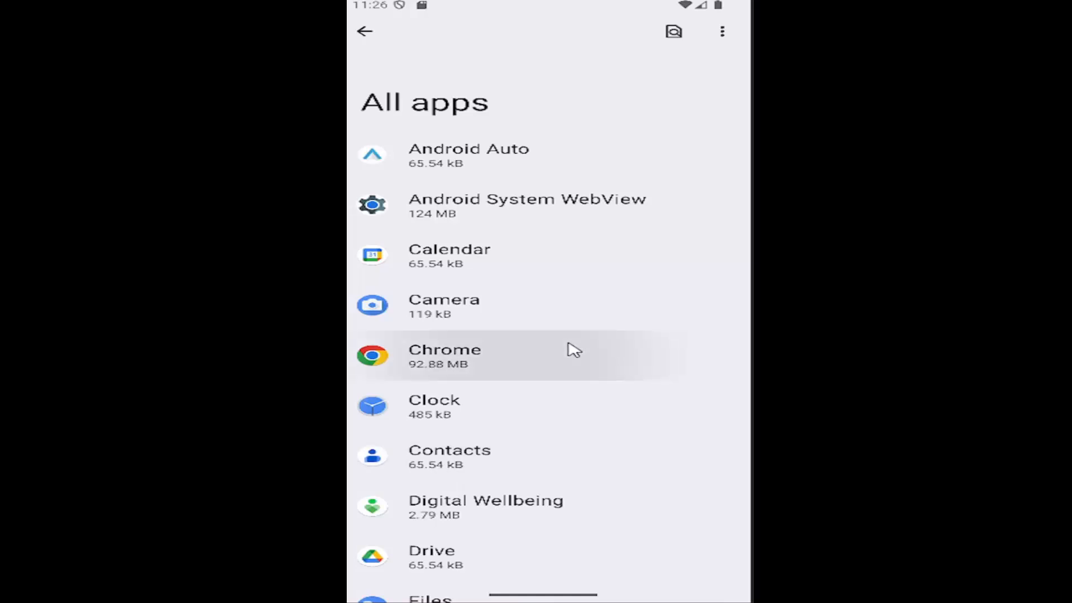
Force stop Chrome from its App info page and go back to All apps.
click(444, 355)
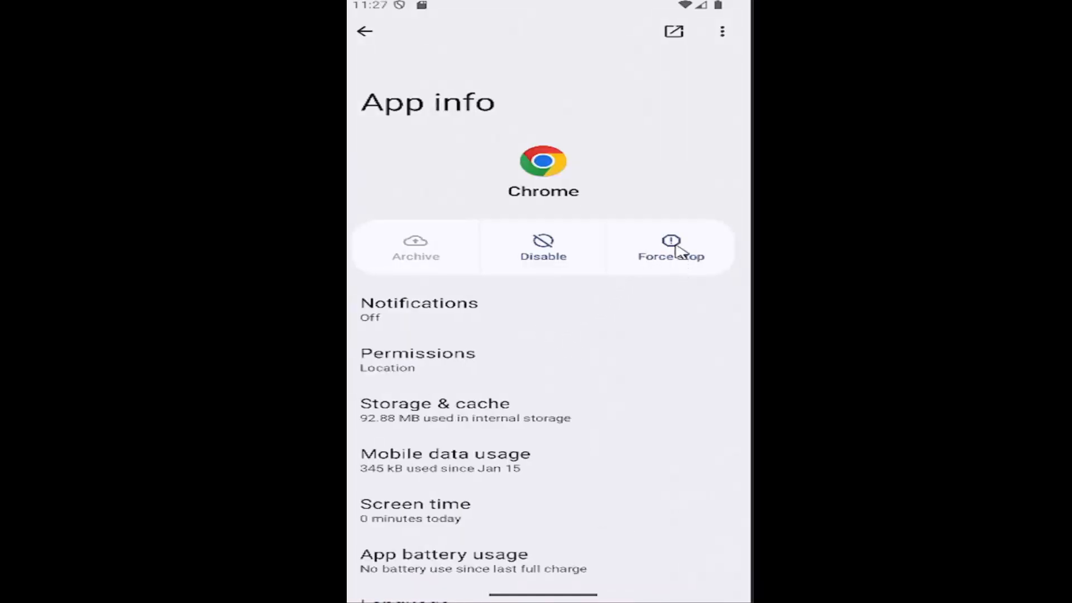
click(671, 247)
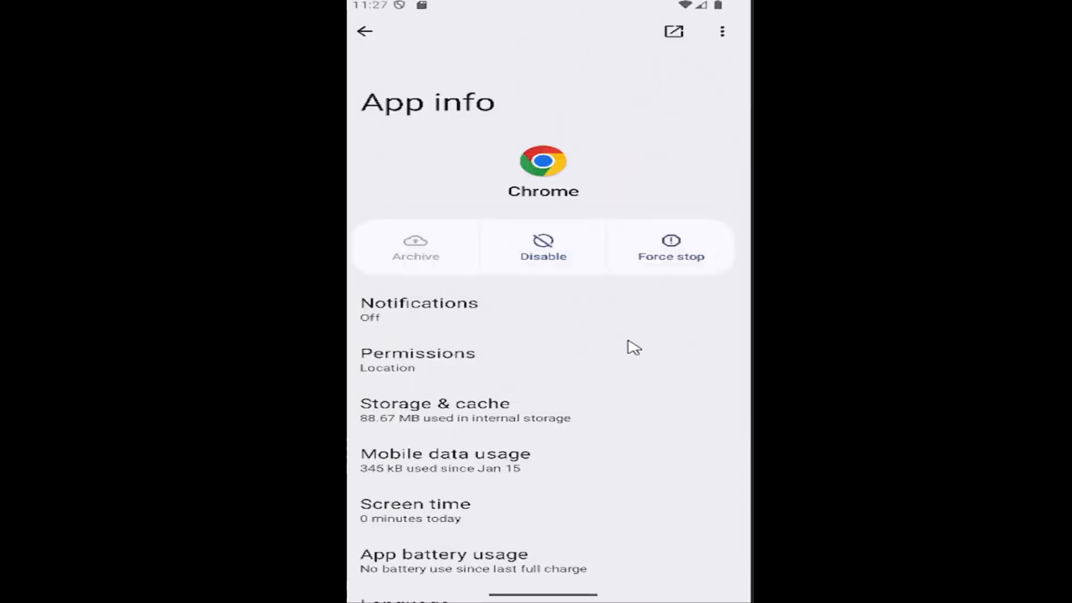
mouse_move(519, 229)
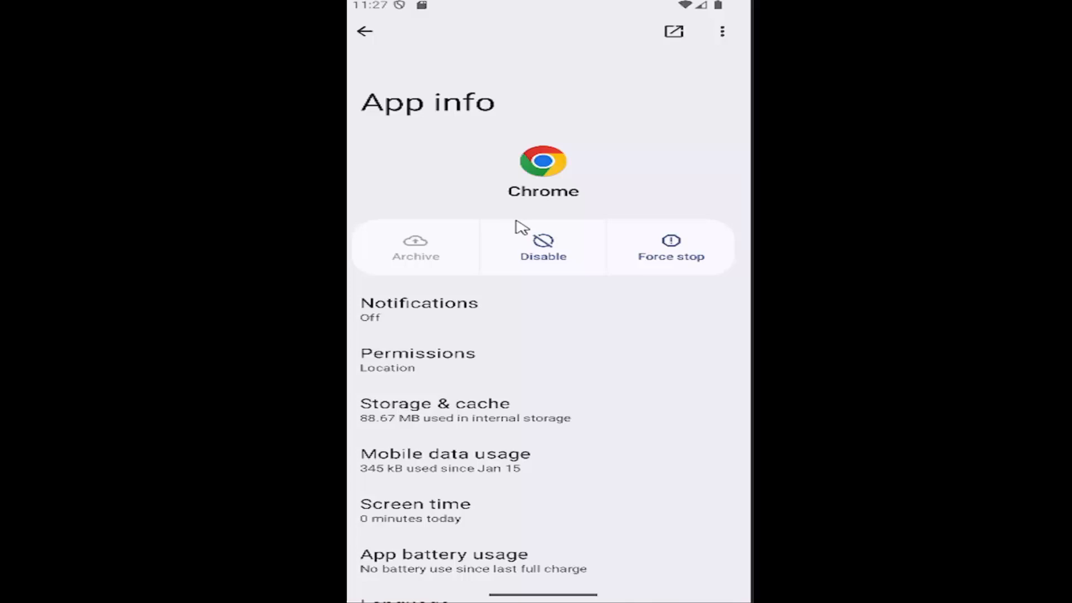
mouse_move(365, 36)
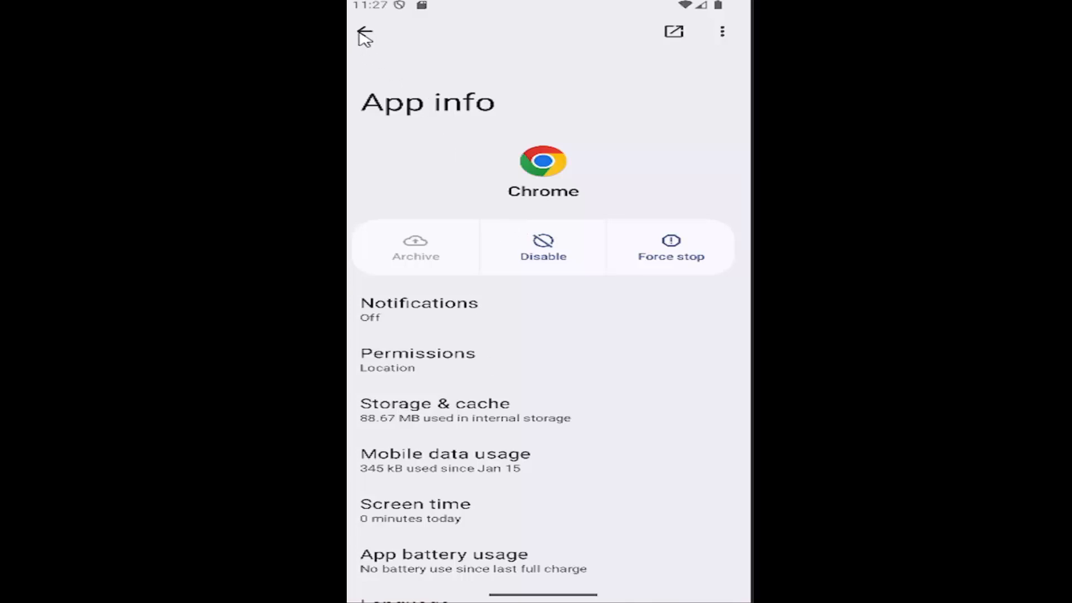
click(365, 34)
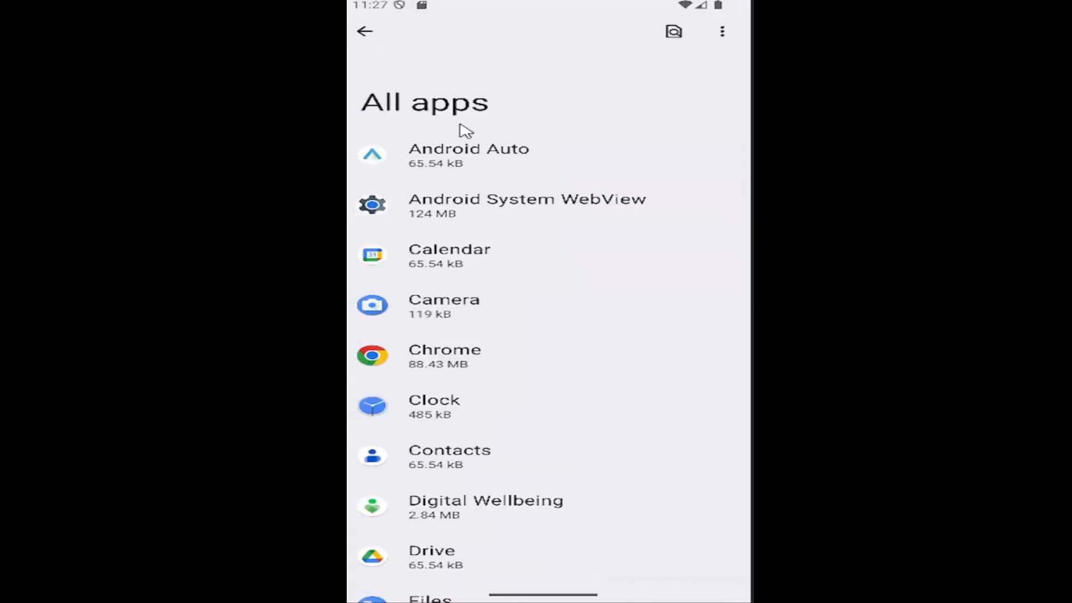